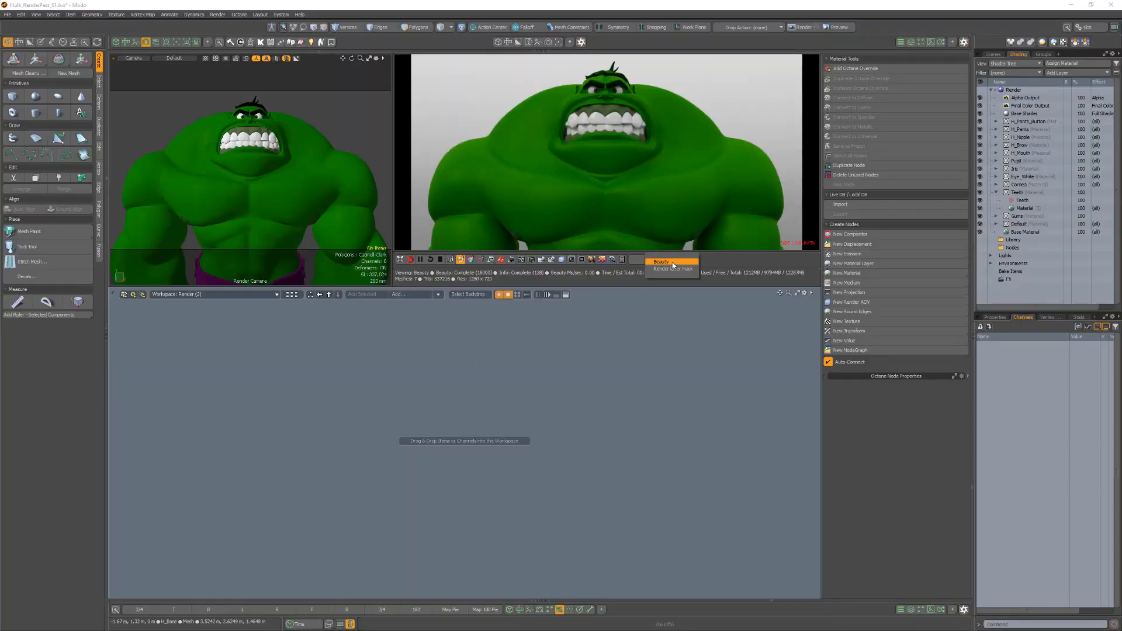
Set the teeth's Octane Glossy Material custom AOV to Custom AOV 1 after checking the mask preview.
{"action": "left_click", "coordinate": [671, 260]}
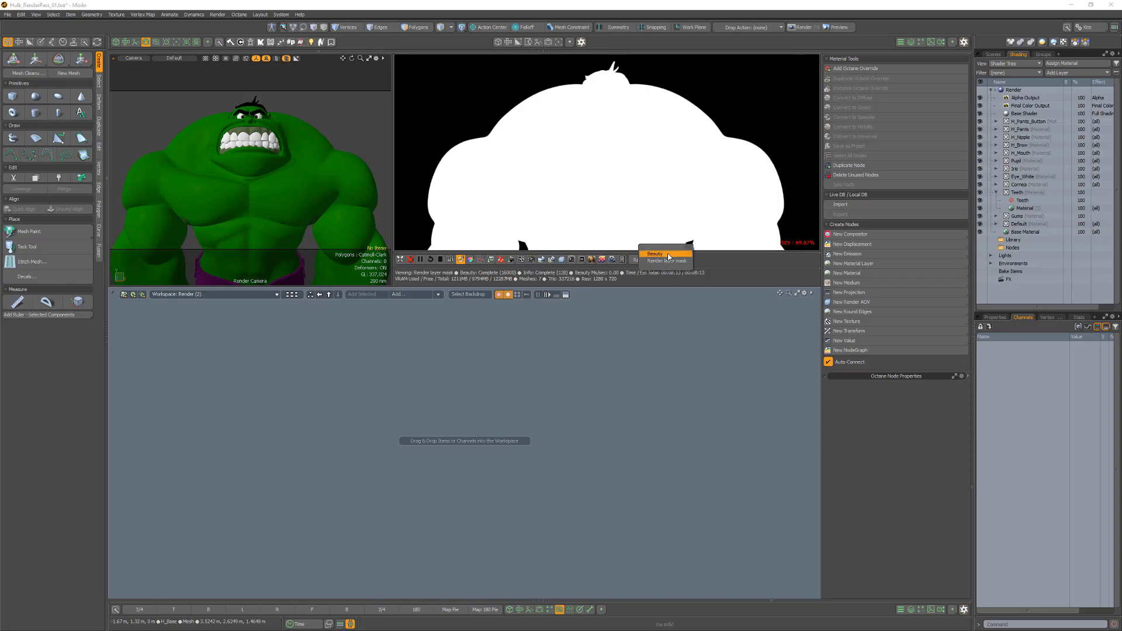
{"action": "left_click", "coordinate": [655, 254]}
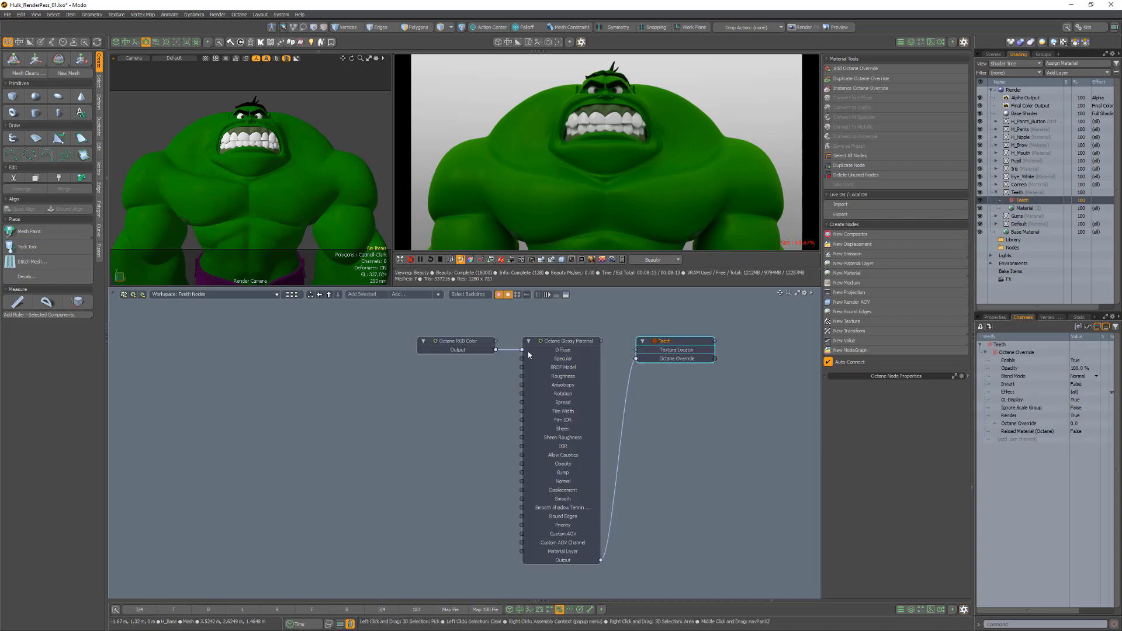
{"action": "left_click", "coordinate": [562, 340]}
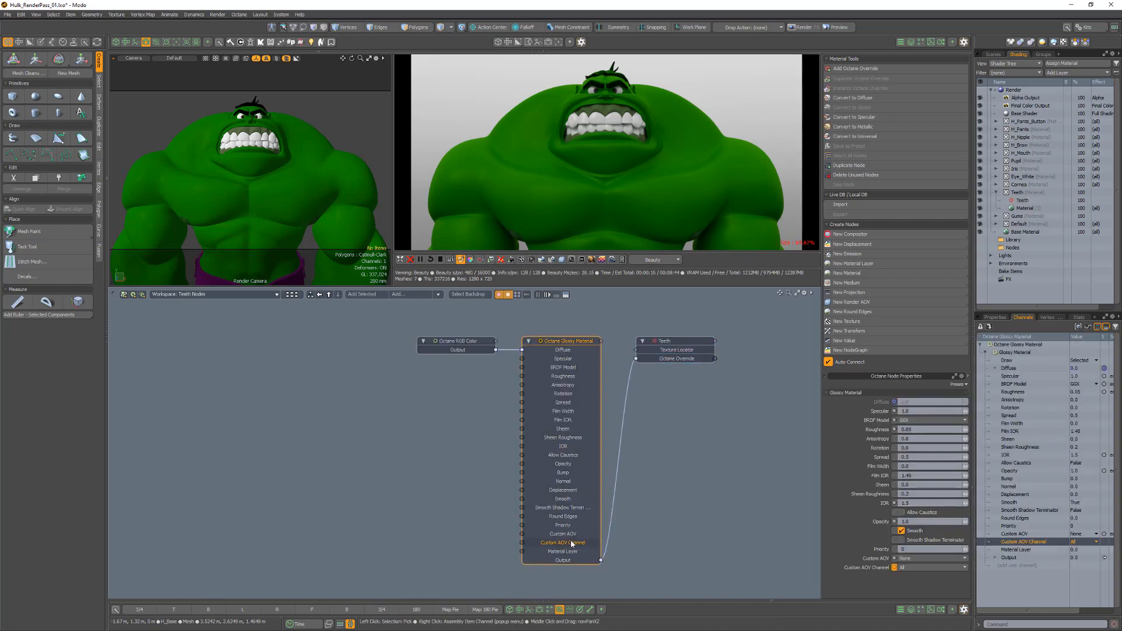
{"action": "left_click", "coordinate": [931, 558]}
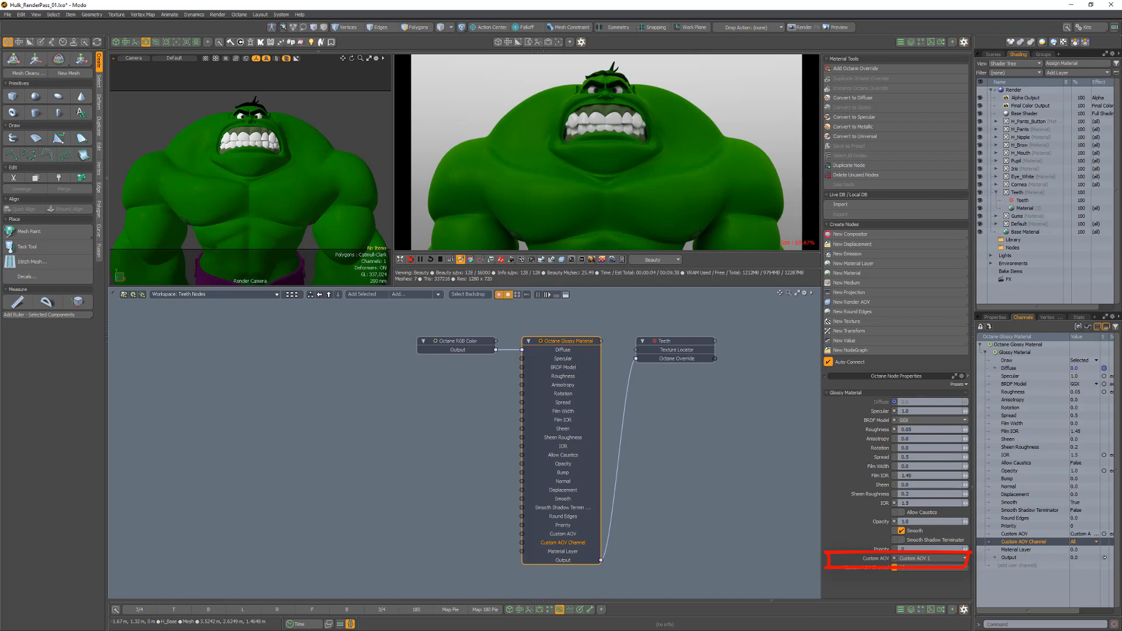
{"action": "left_click", "coordinate": [274, 294]}
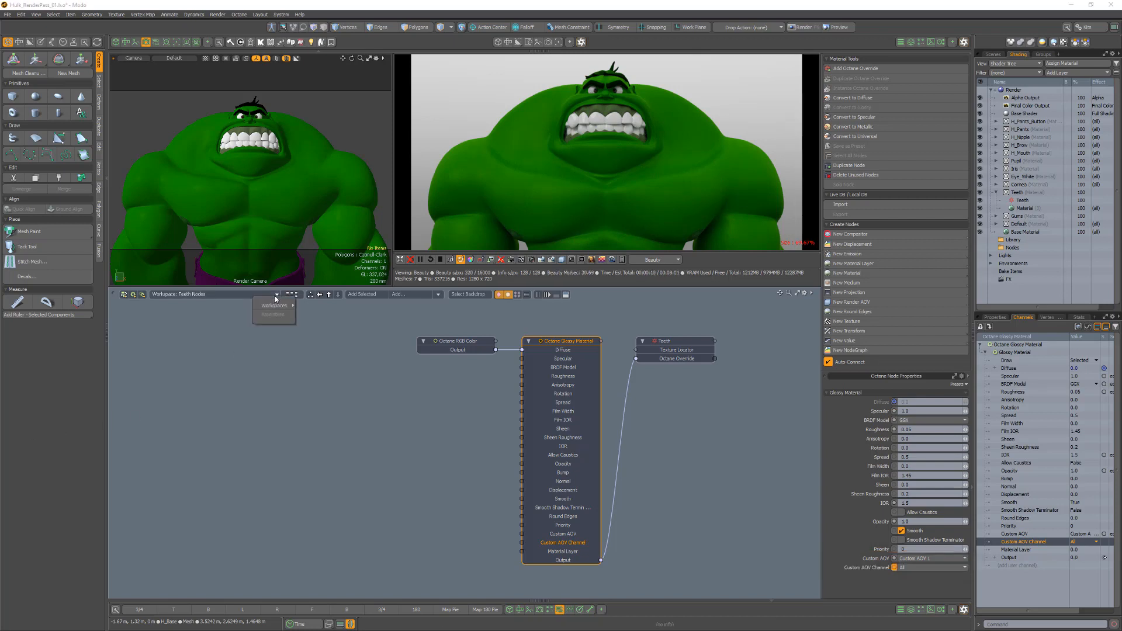
Add an Octane Custom AOV node in the Render schematic and wire it into the AOV group's first slot.
{"action": "left_click", "coordinate": [273, 305]}
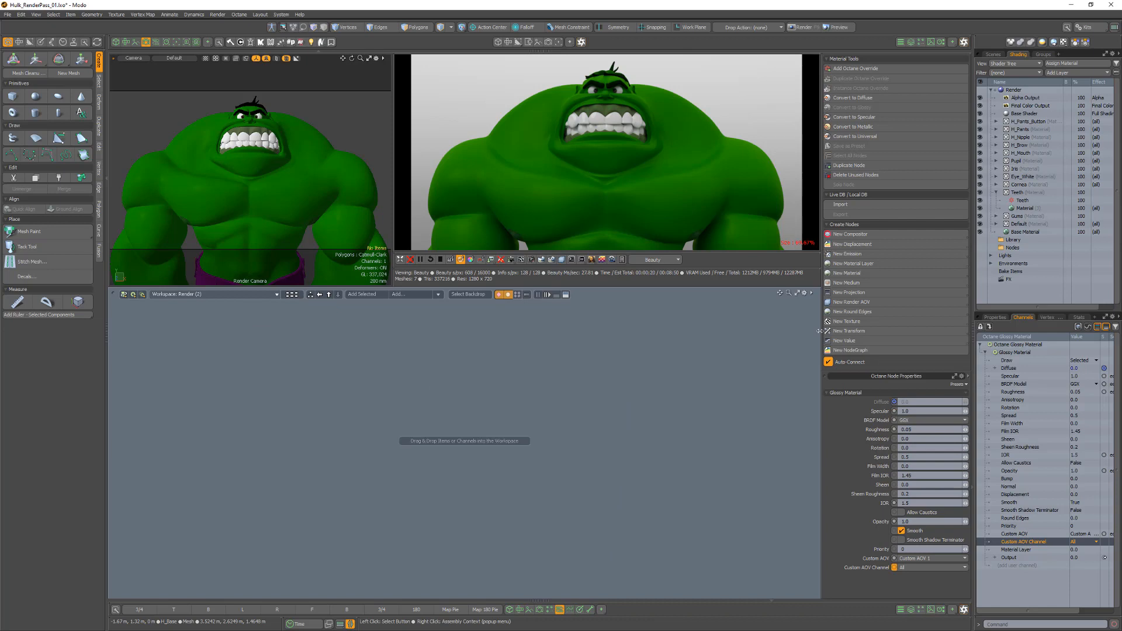
{"action": "left_click", "coordinate": [850, 302]}
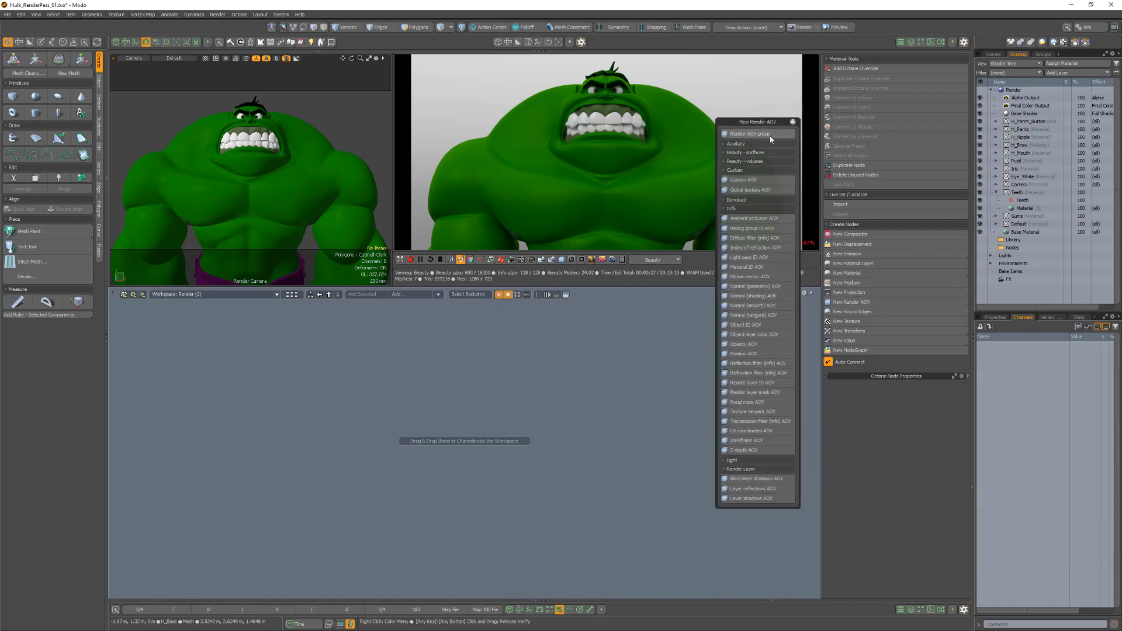
{"action": "left_click", "coordinate": [747, 133]}
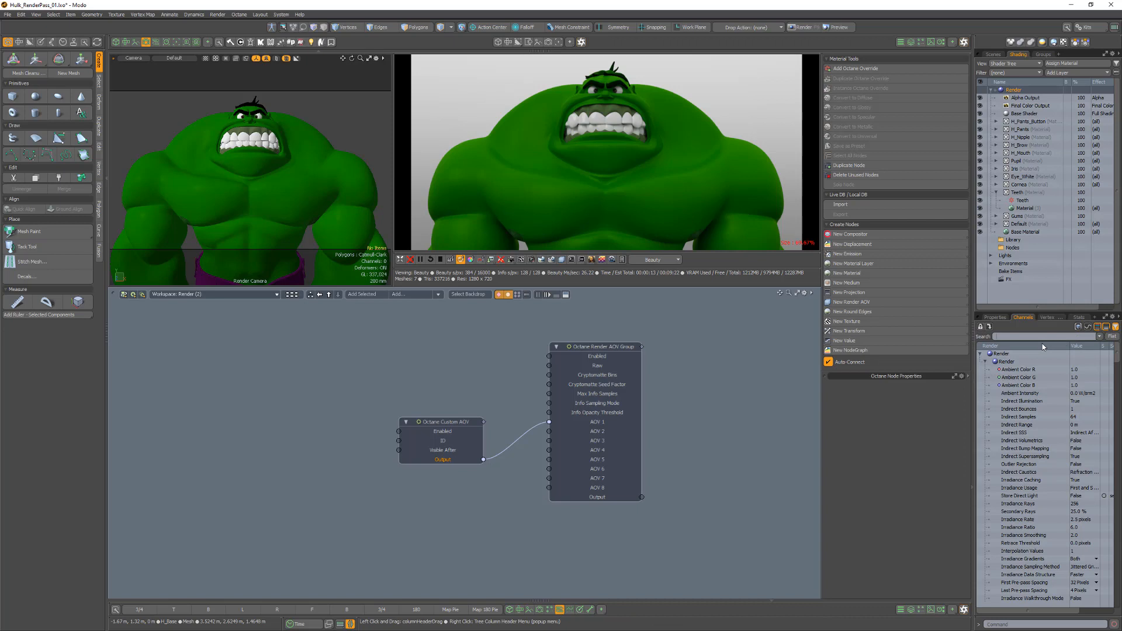
Connect the AOV group to the render item's AOV Output Group and preview Custom AOV 1 as white teeth on black.
{"action": "type", "text": "AOV"}
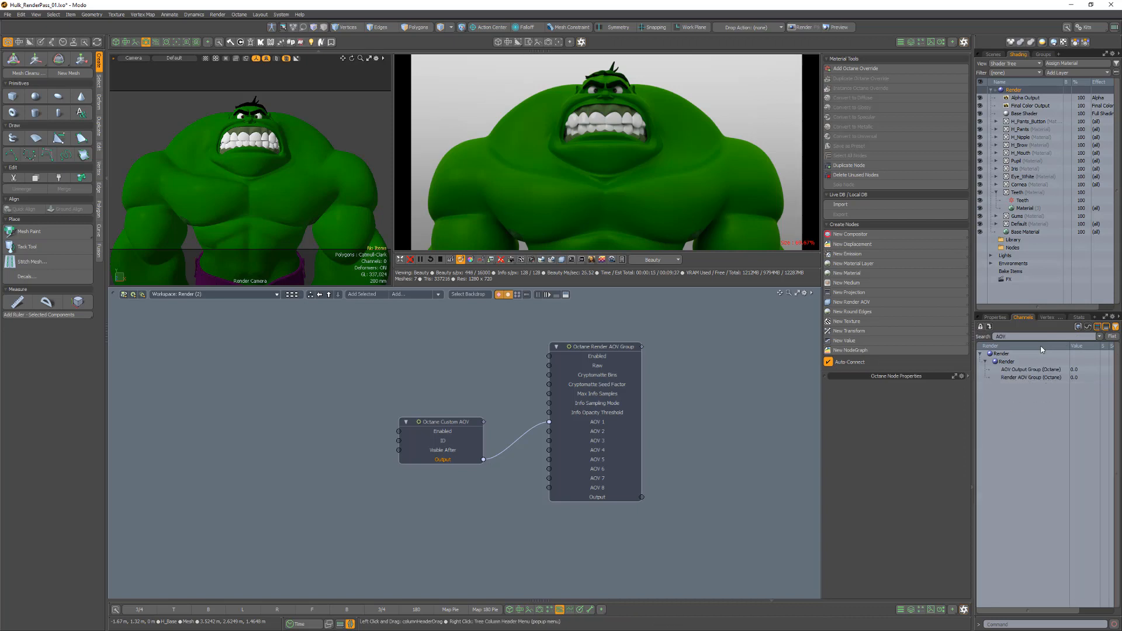
{"action": "left_click", "coordinate": [1030, 378]}
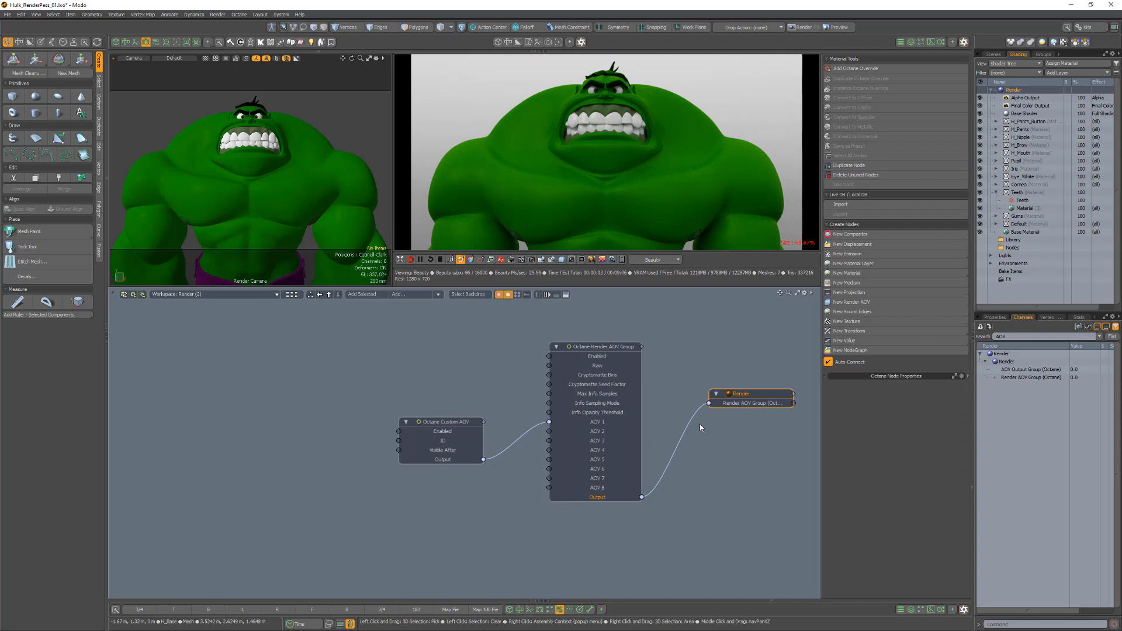
{"action": "left_click", "coordinate": [654, 259]}
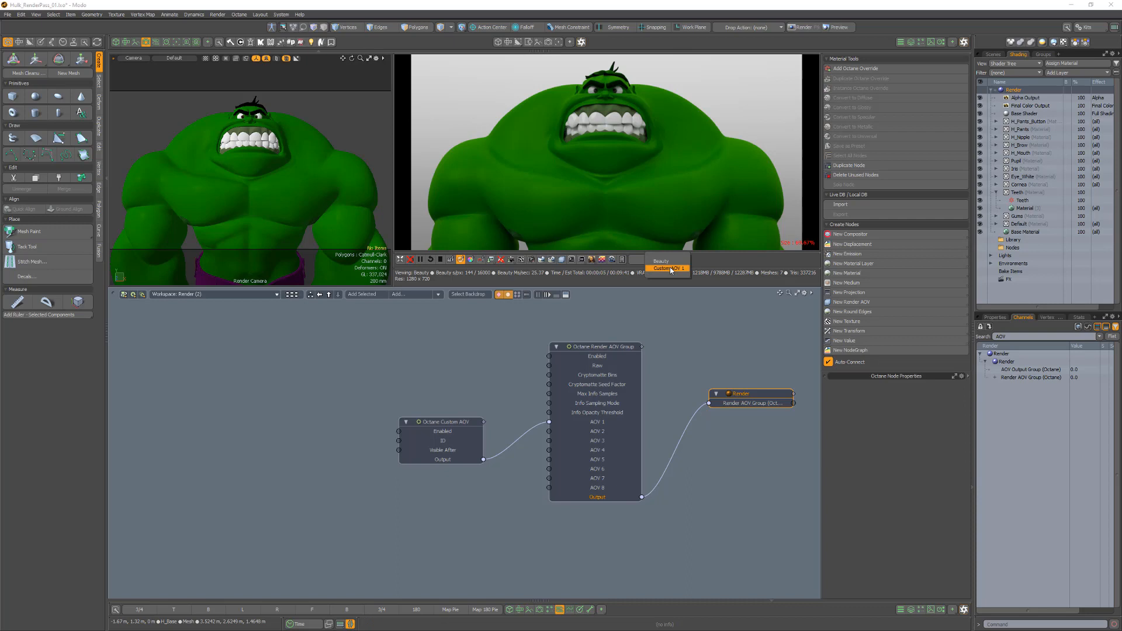
{"action": "left_click", "coordinate": [668, 267]}
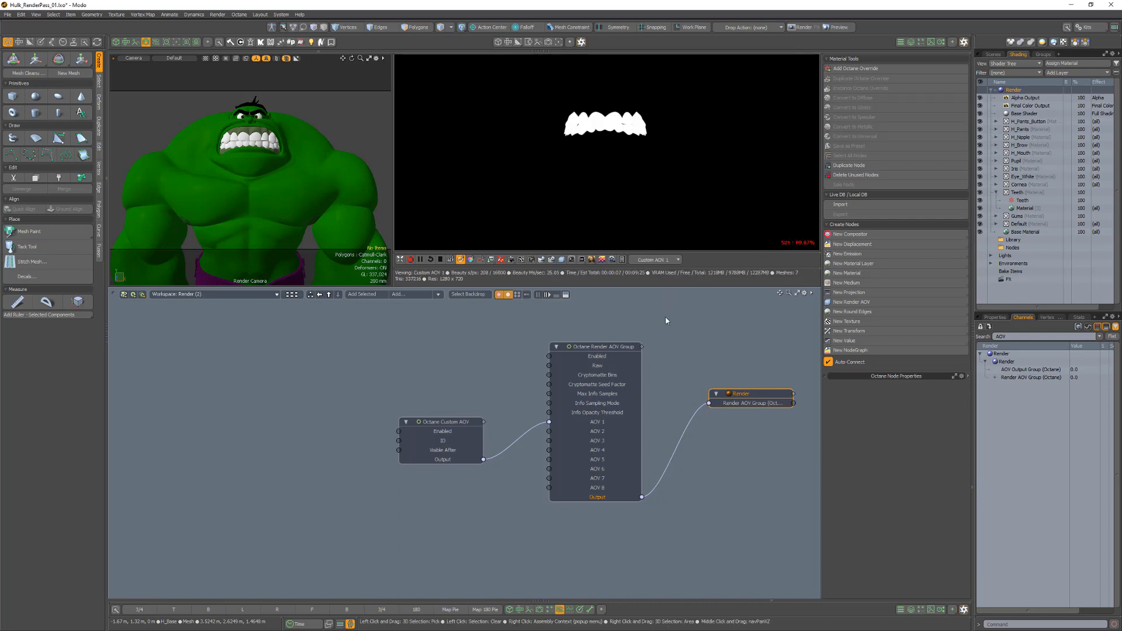